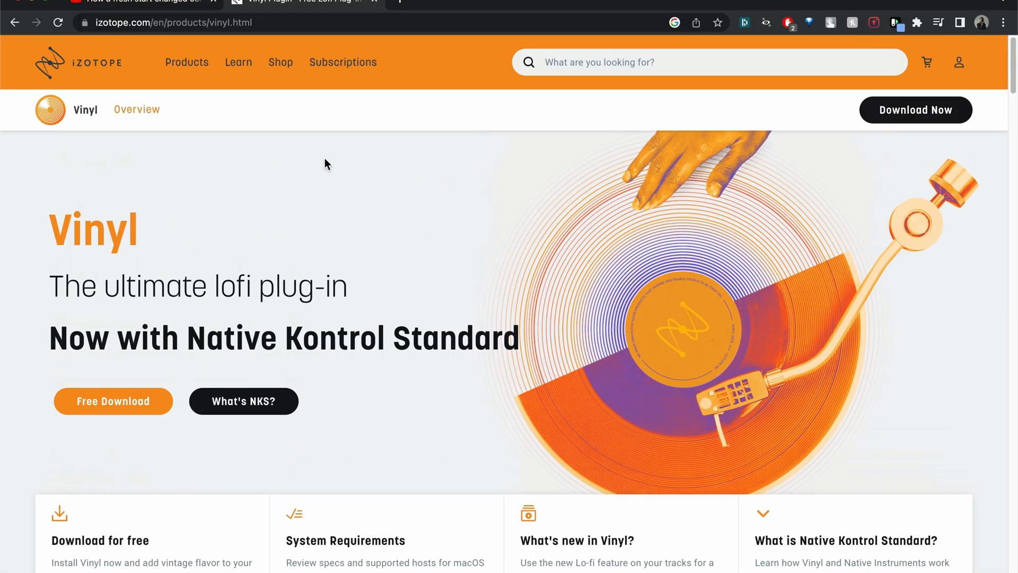
pyautogui.moveTo(331, 241)
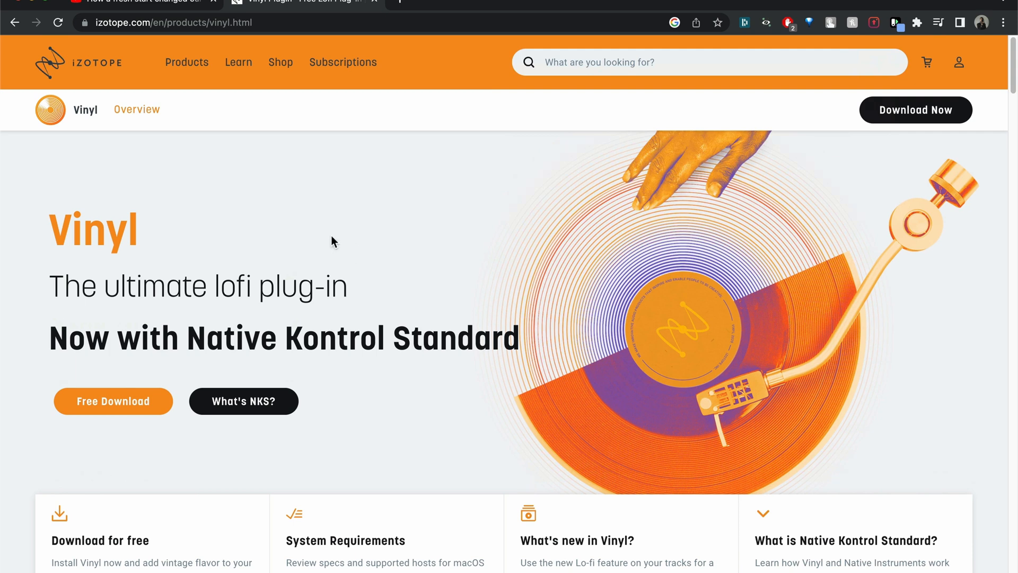
pyautogui.moveTo(398, 283)
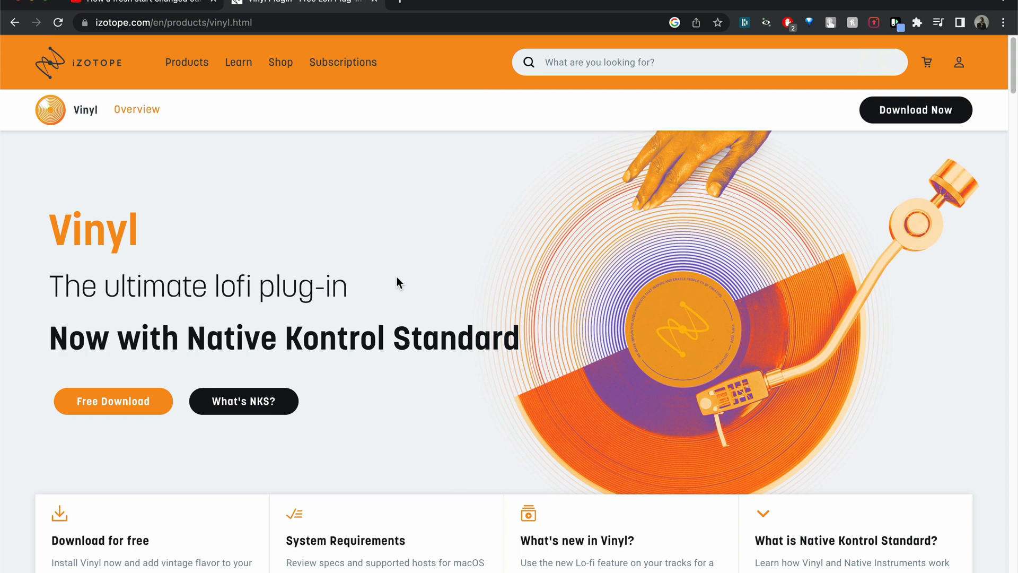
pyautogui.moveTo(204, 288)
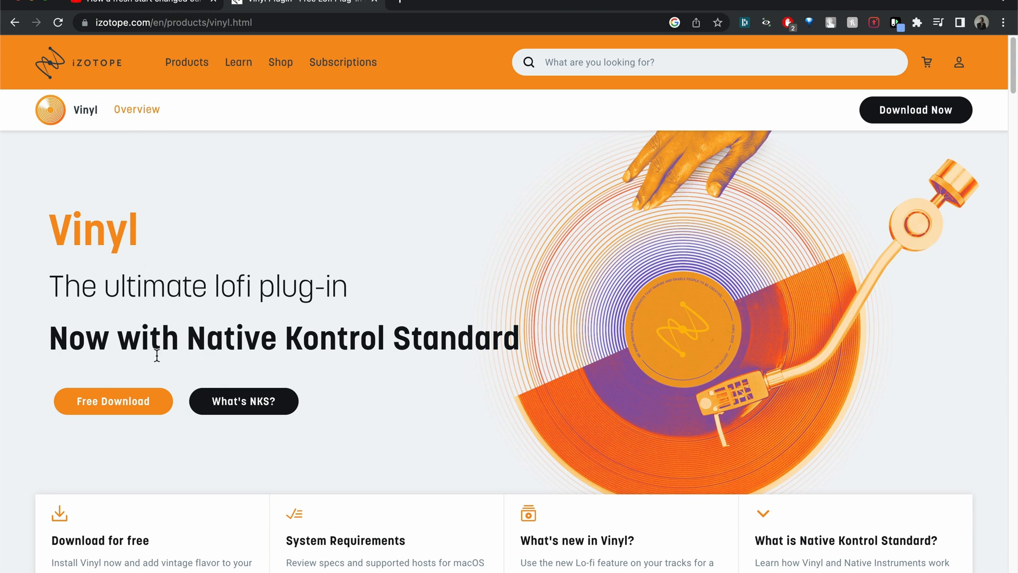
pyautogui.moveTo(150, 366)
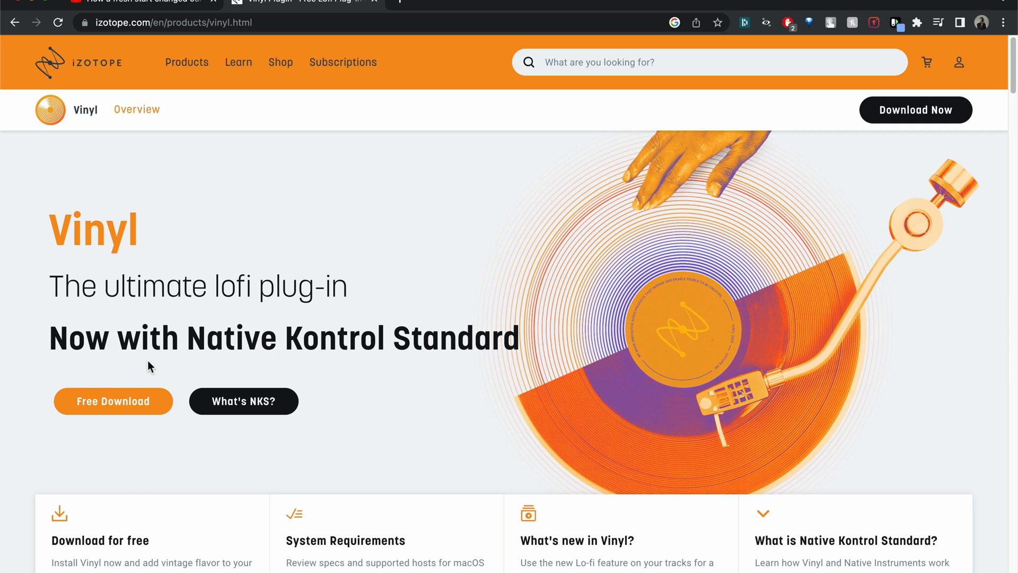
pyautogui.moveTo(125, 448)
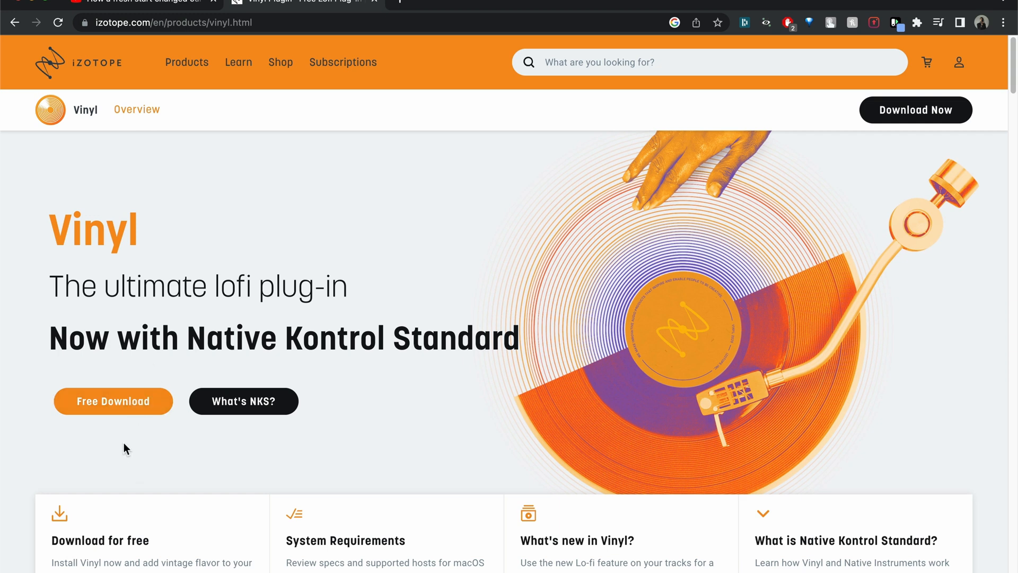
pyautogui.moveTo(112, 400)
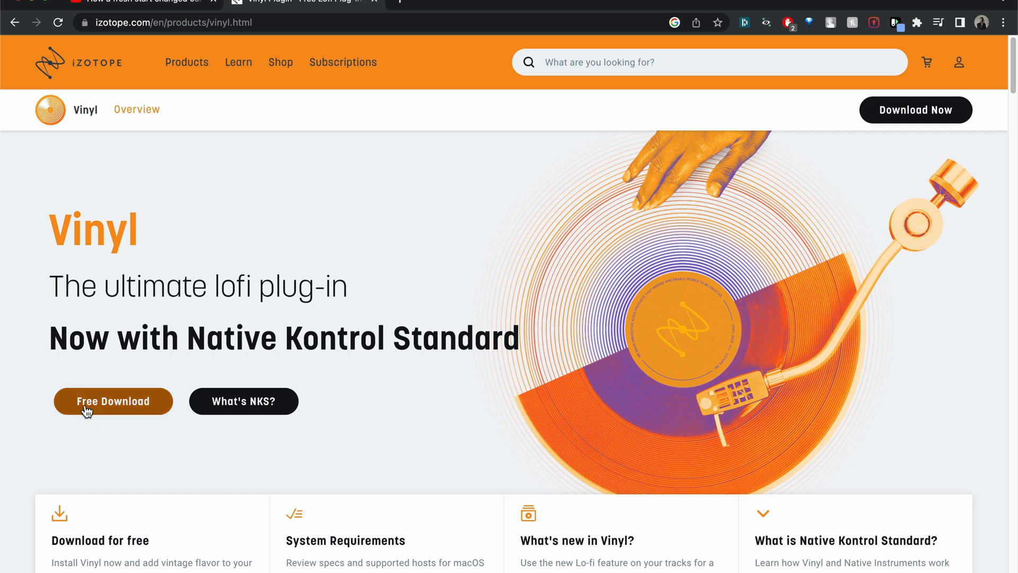
# Step: Download and install the free iZotope Vinyl plugin from the Product Portal
pyautogui.click(113, 401)
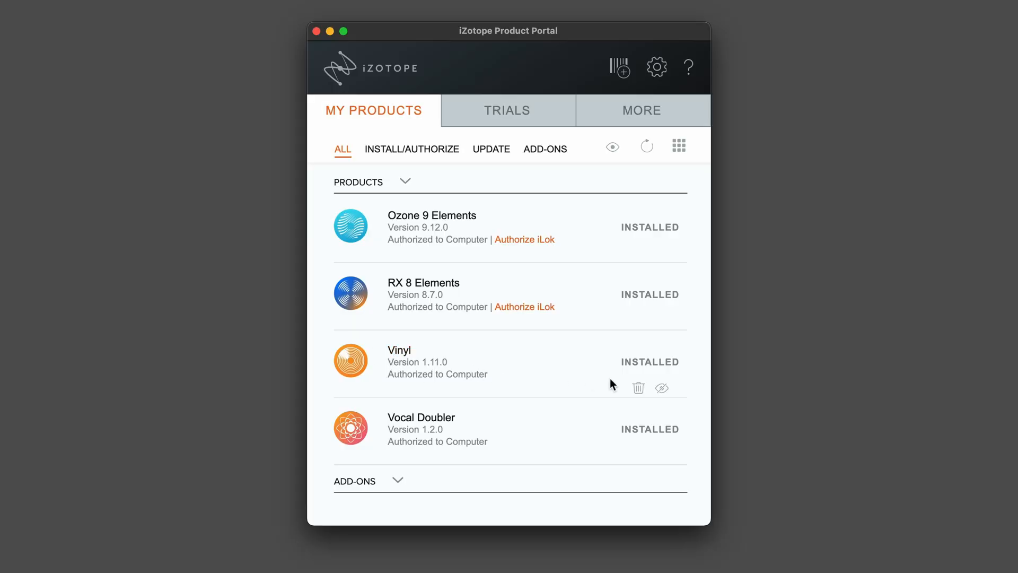
pyautogui.moveTo(394, 290)
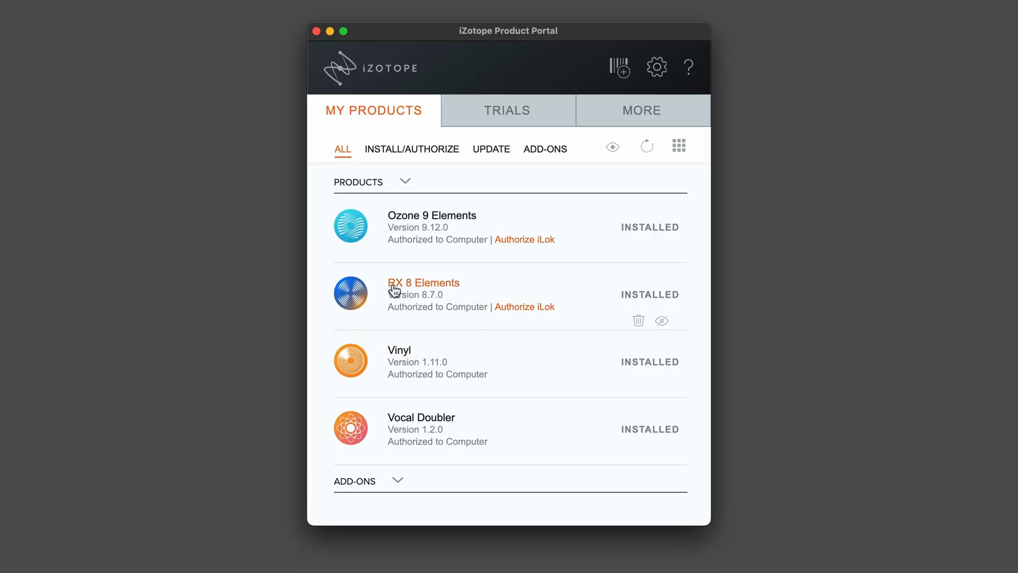
pyautogui.moveTo(458, 396)
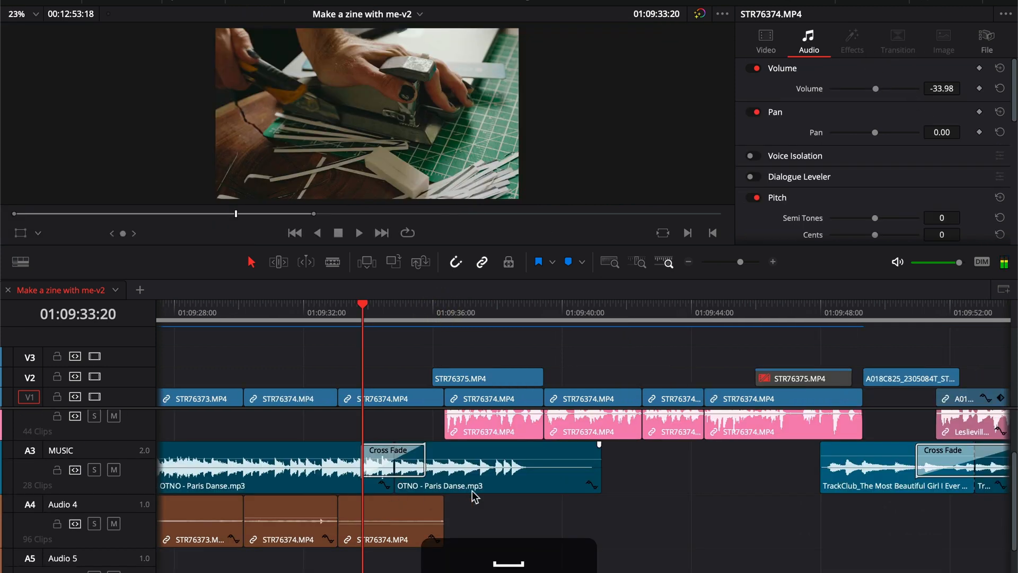
pyautogui.moveTo(472, 488)
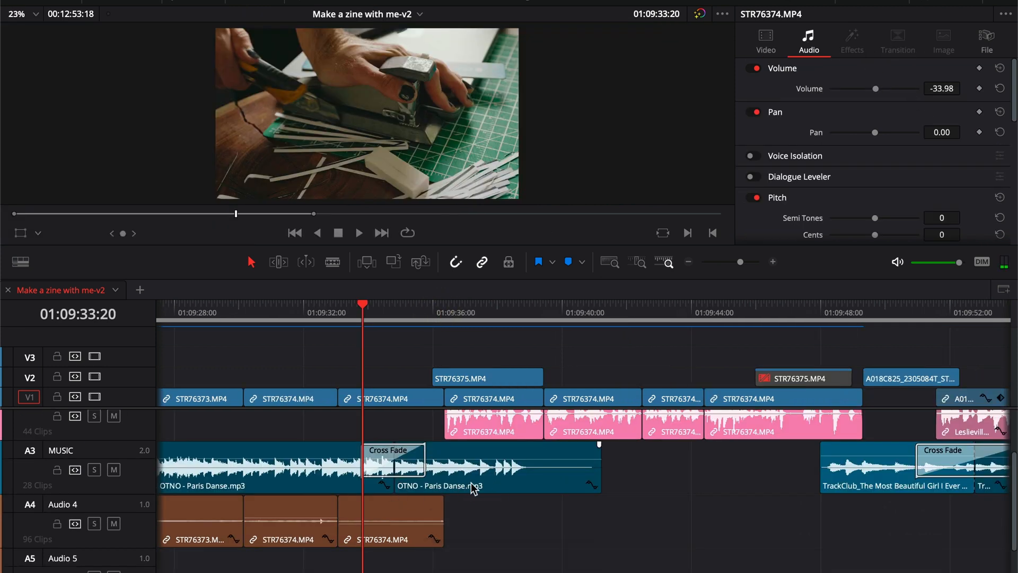
# Step: Select the second OTNO - Paris Danse music clip in the timeline
pyautogui.click(494, 468)
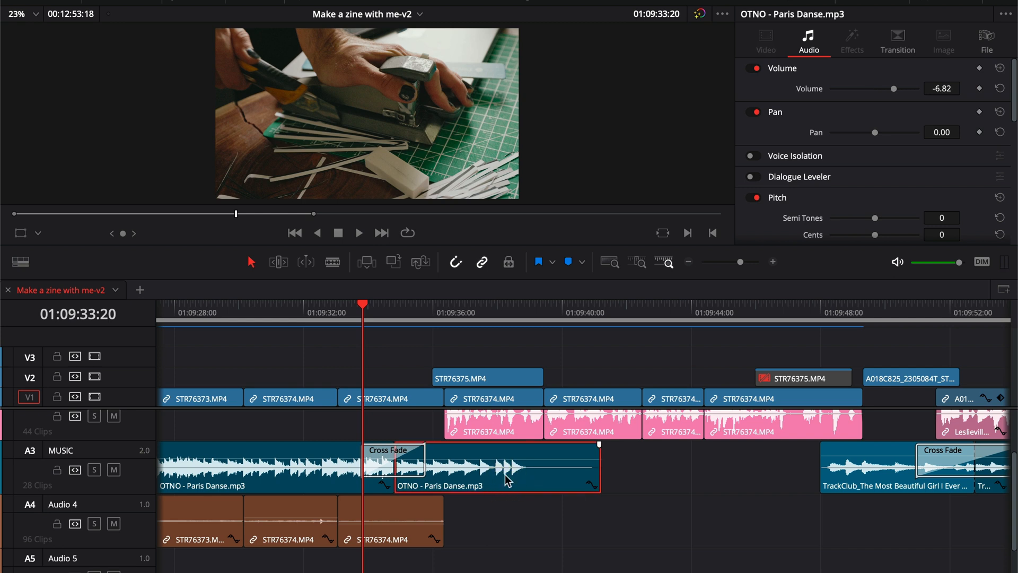
pyautogui.moveTo(440, 489)
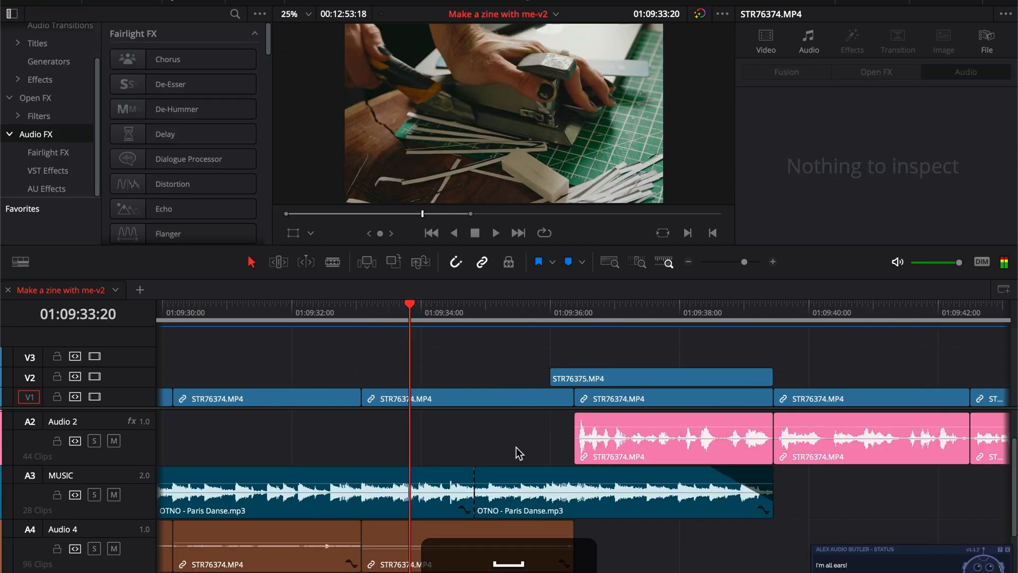
# Step: Move the playhead to 01:09:36:00 and list the AU audio effects
pyautogui.click(496, 232)
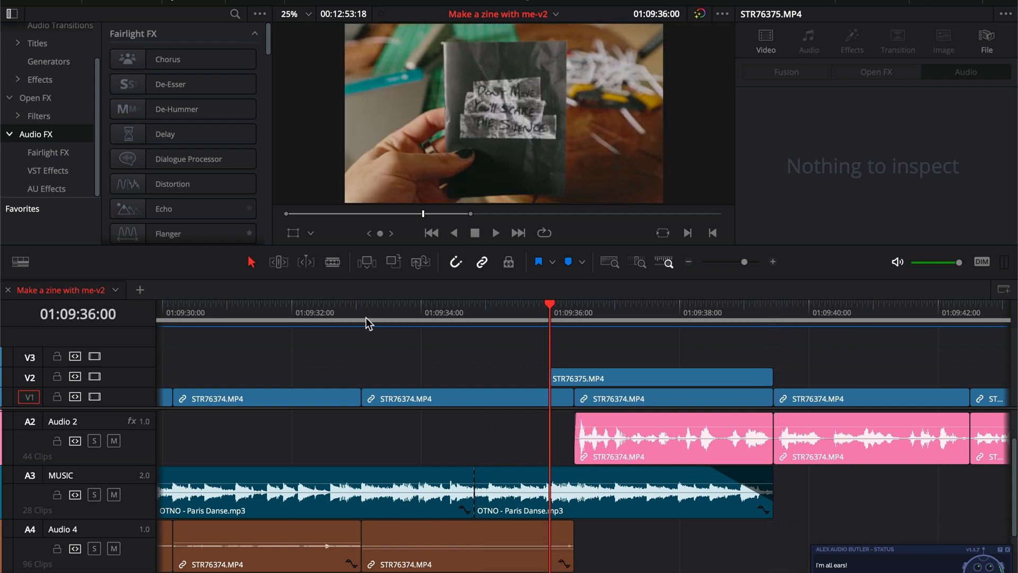
pyautogui.click(46, 188)
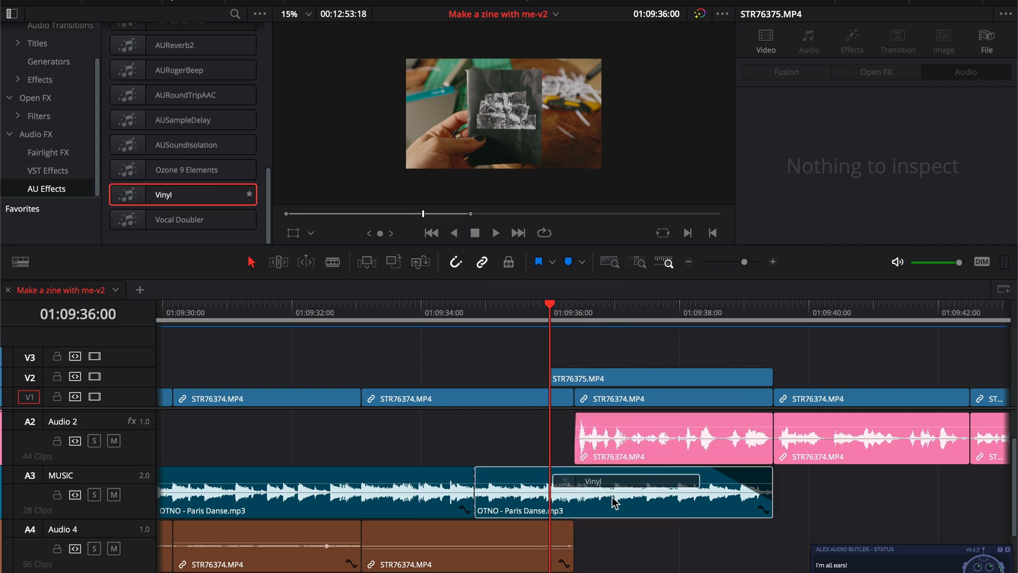
# Step: Open the Vinyl plugin on the music clip, choose the 2000 era, and enable spindown
pyautogui.doubleClick(592, 481)
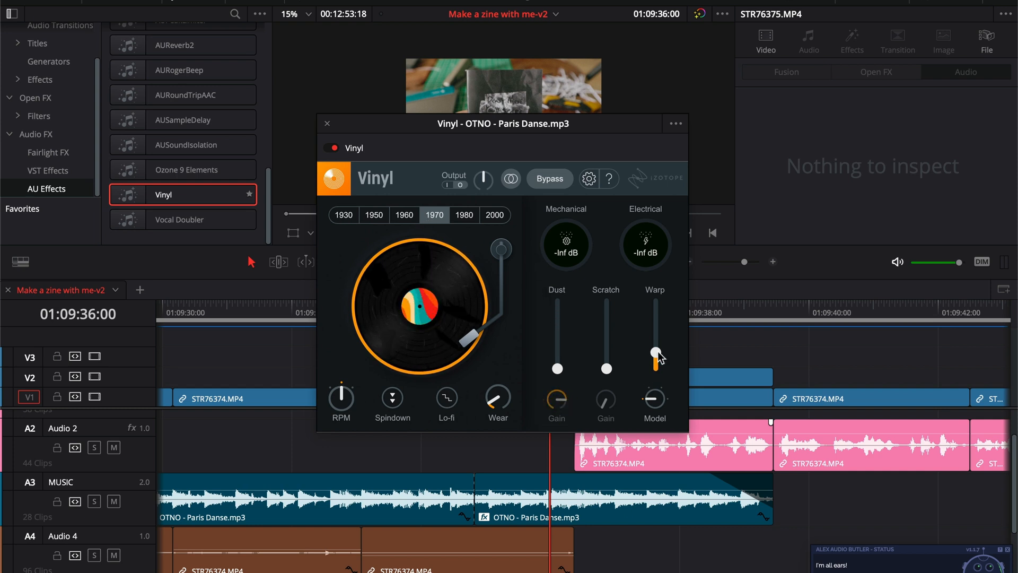
pyautogui.click(494, 215)
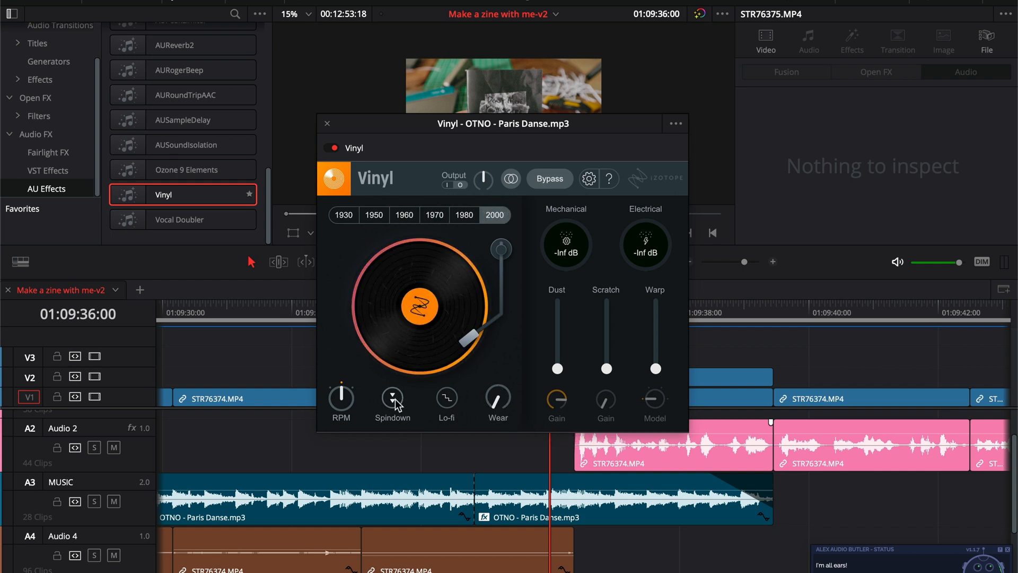
pyautogui.click(393, 396)
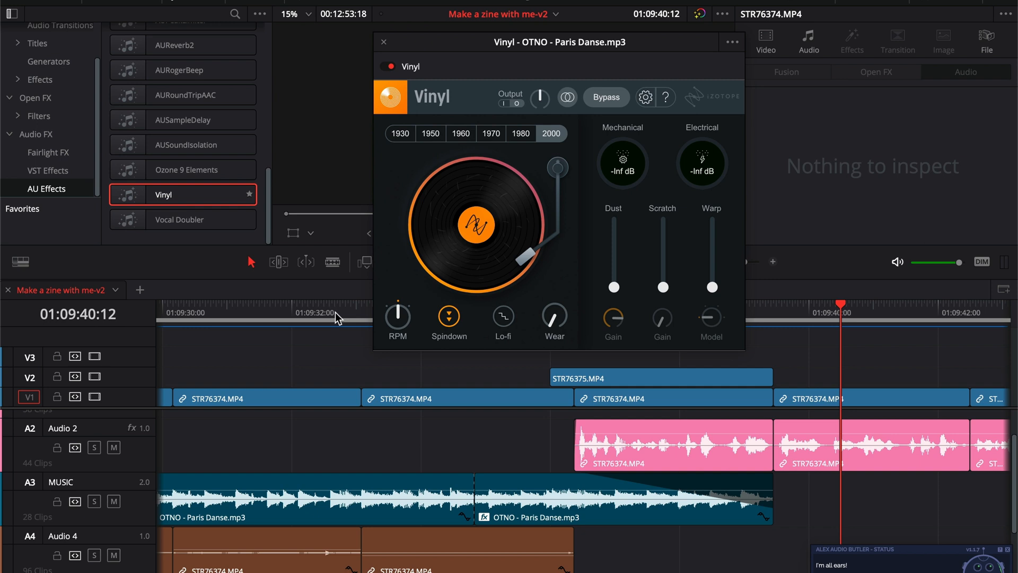
pyautogui.moveTo(330, 320)
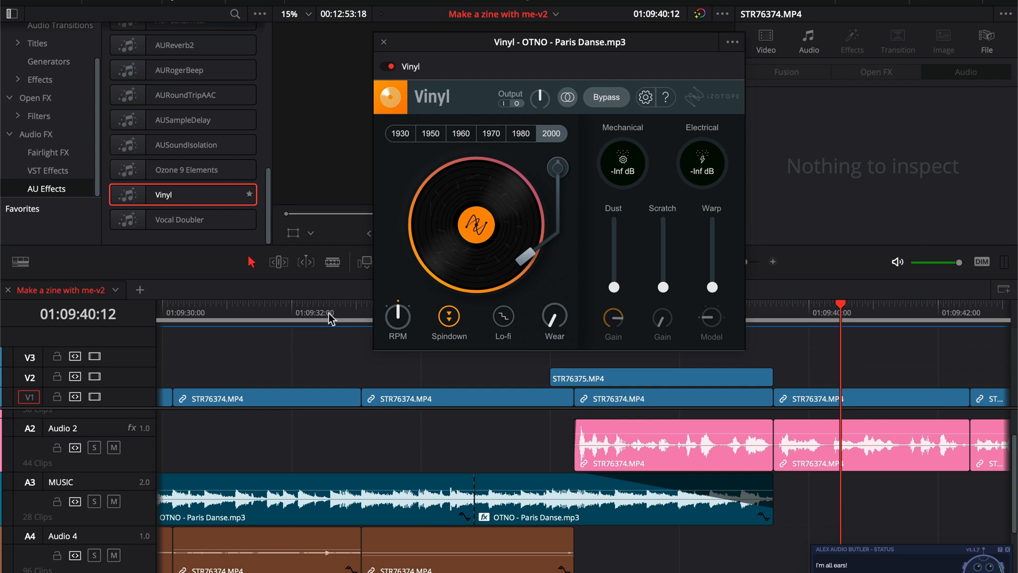
# Step: Close the Vinyl window, select the effected music clip, and switch to the Fairlight page
pyautogui.click(335, 312)
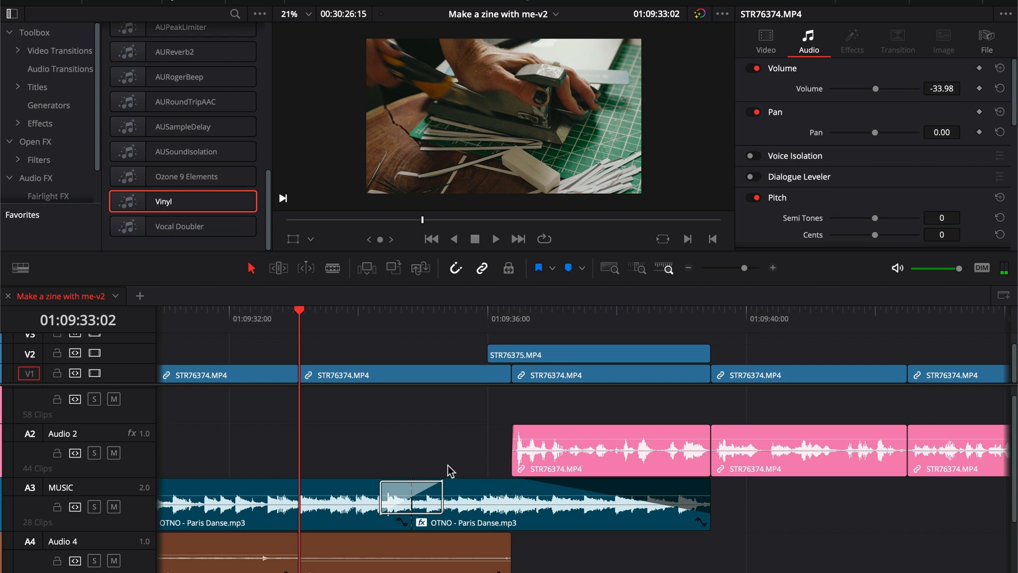
pyautogui.click(493, 506)
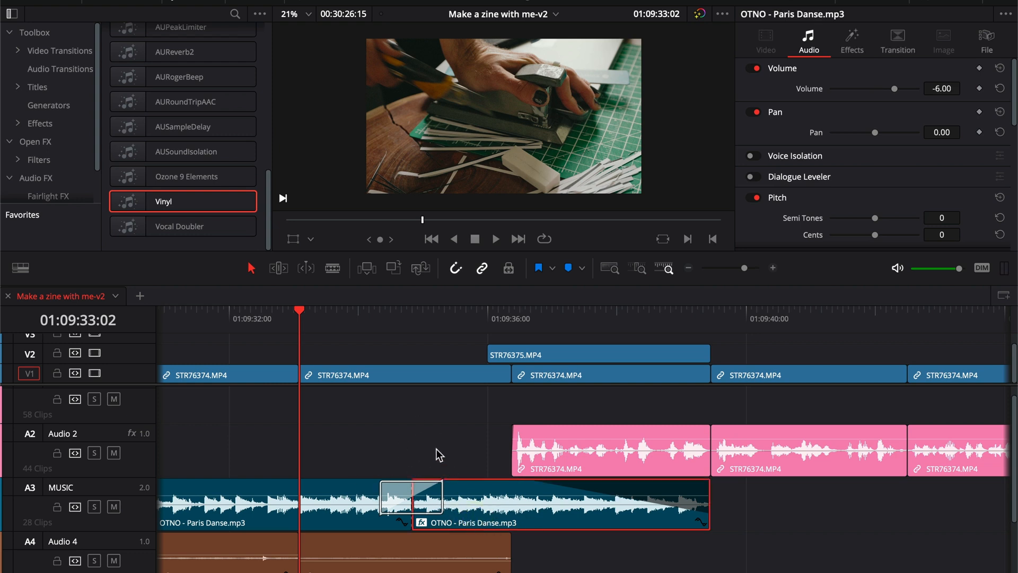
pyautogui.click(495, 238)
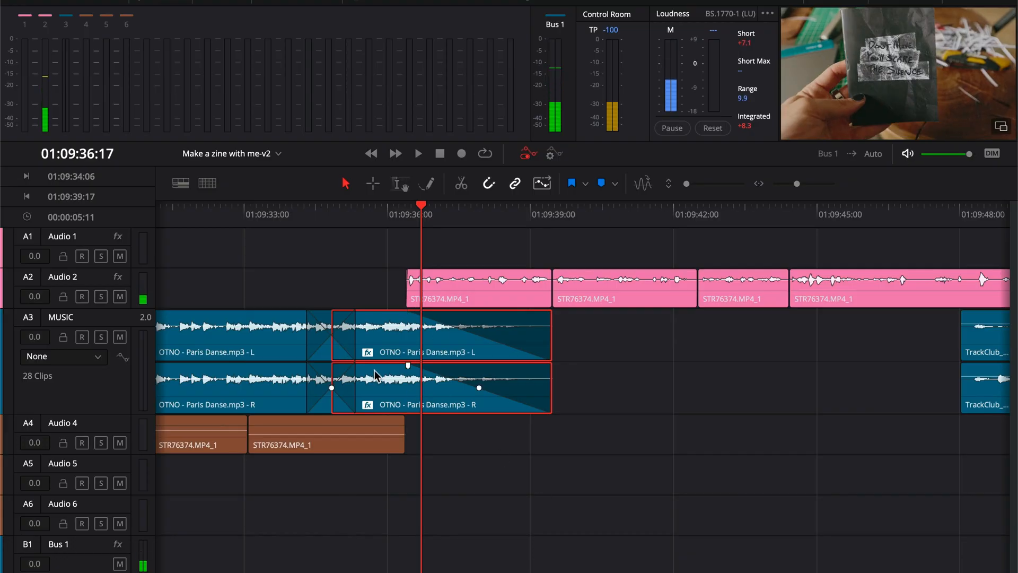
# Step: Bounce the Vinyl effect into the Paris Danse clip and return to the Edit page
pyautogui.rightClick(375, 375)
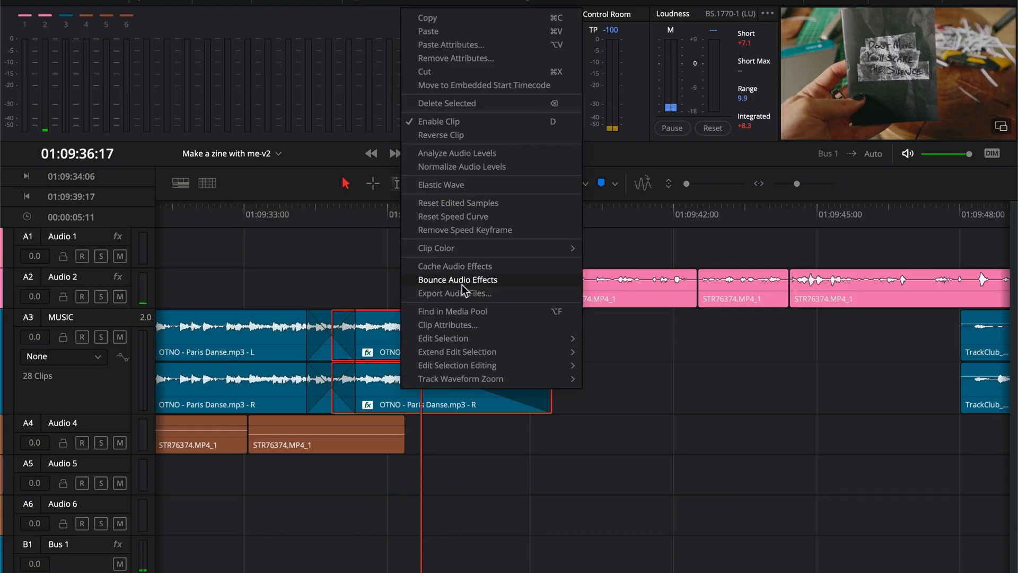
pyautogui.click(458, 279)
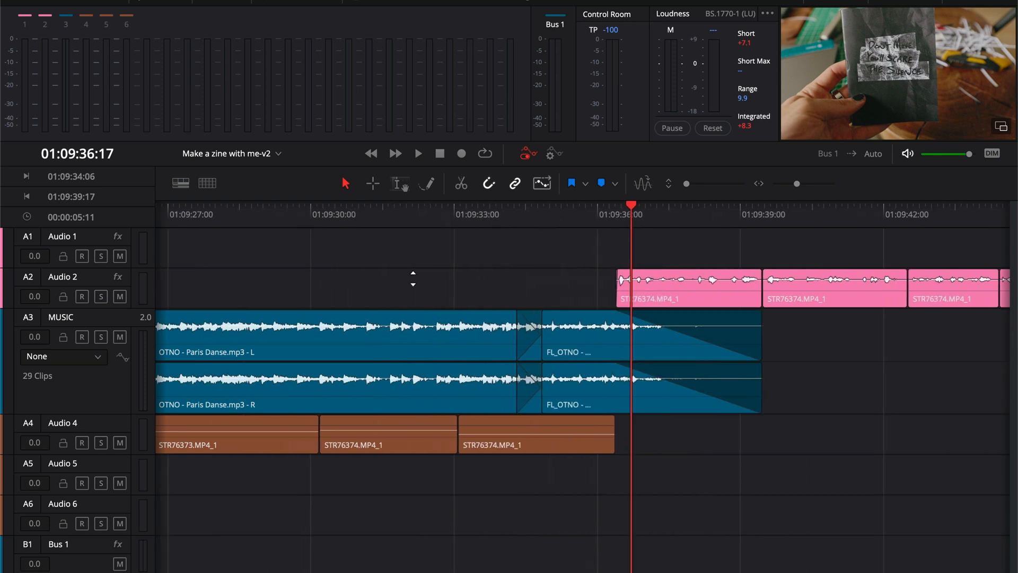
pyautogui.click(417, 154)
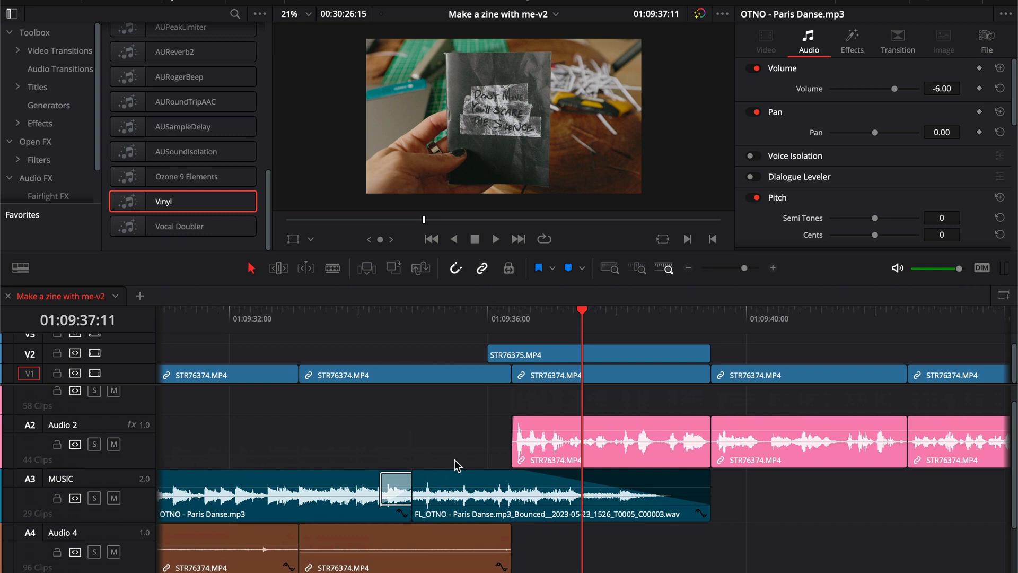
# Step: Select the bounced FL_OTNO - Paris Danse WAV clip to inspect its properties
pyautogui.click(500, 497)
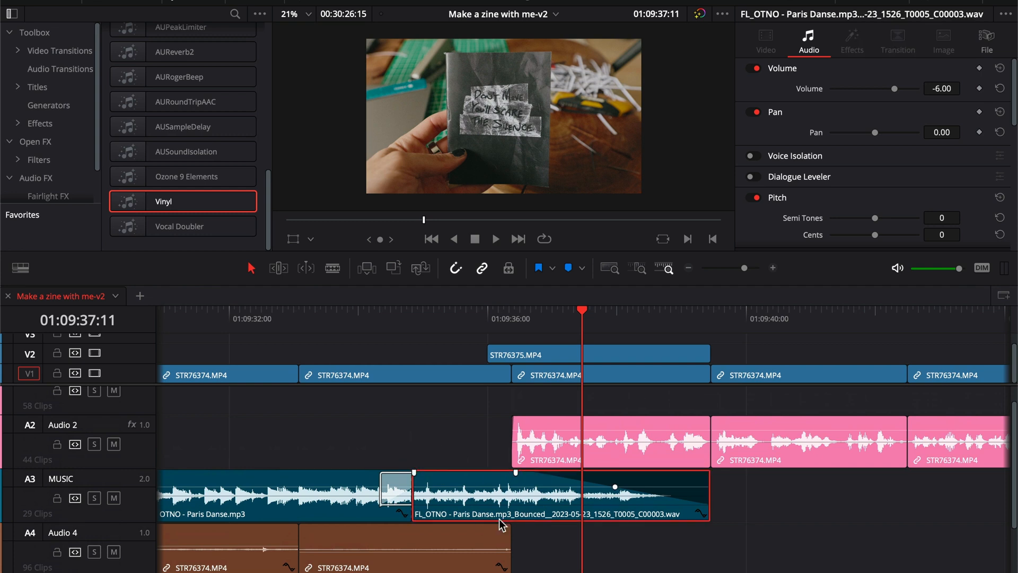
pyautogui.moveTo(539, 509)
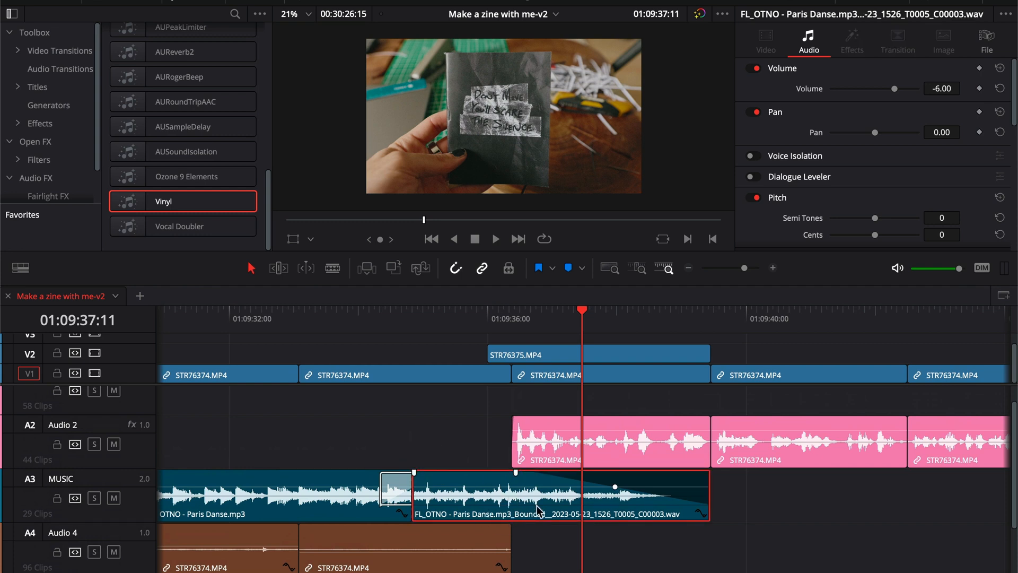
pyautogui.moveTo(515, 474)
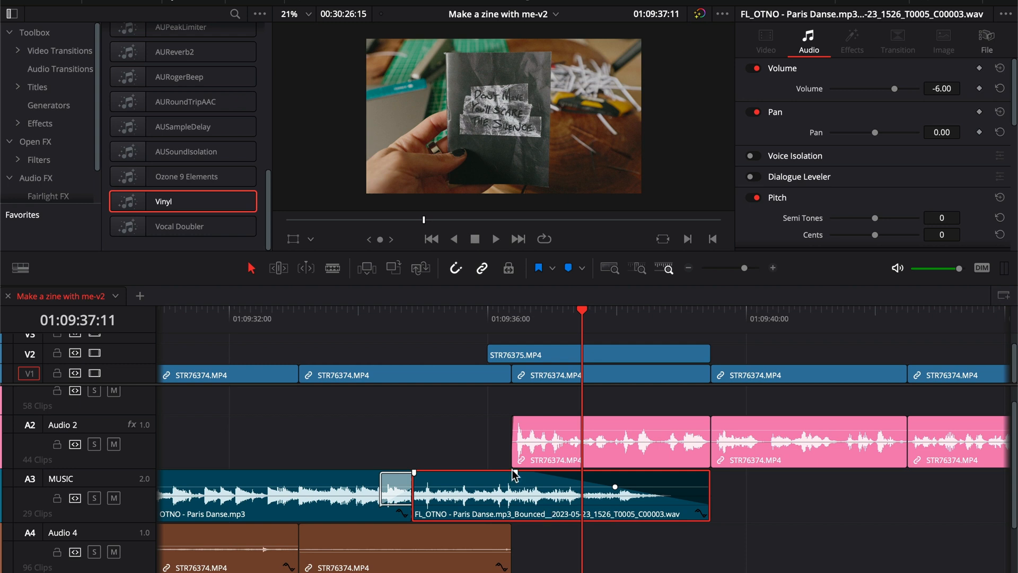
pyautogui.moveTo(311, 319)
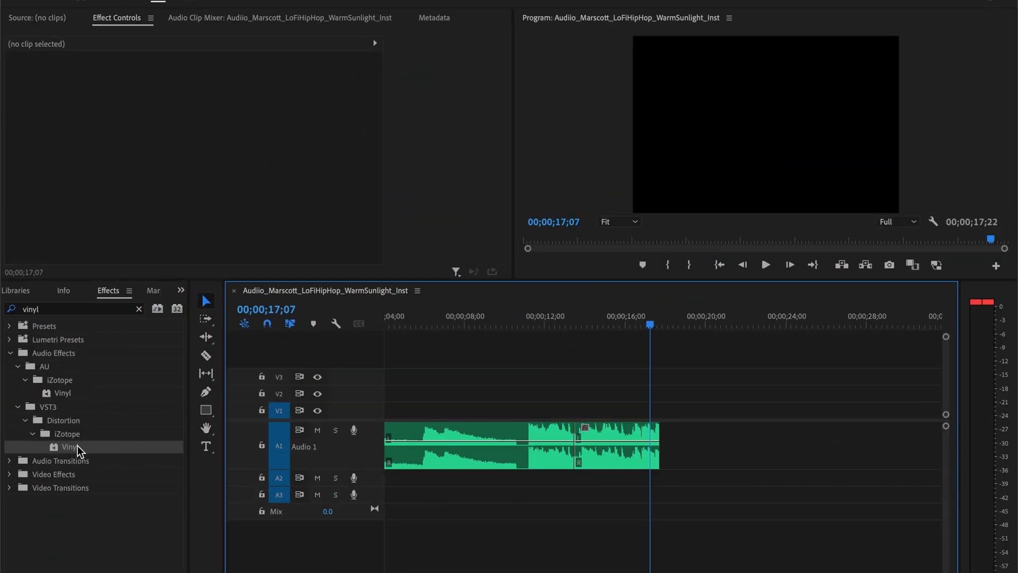
# Step: Send the final LoFiHipHop section on A1 to Adobe Audition via Edit Clip In Adobe Audition
pyautogui.click(615, 446)
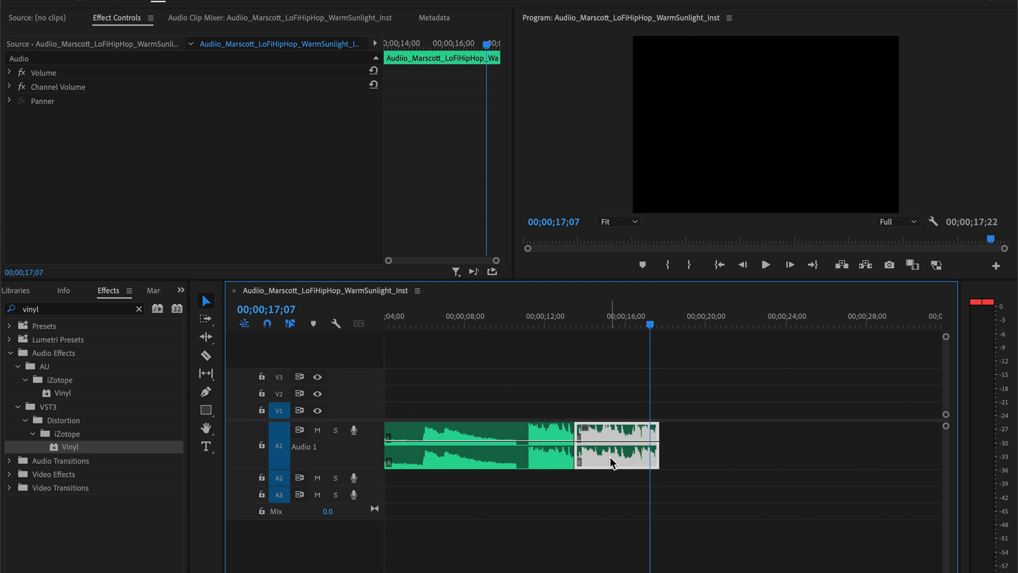
pyautogui.rightClick(614, 461)
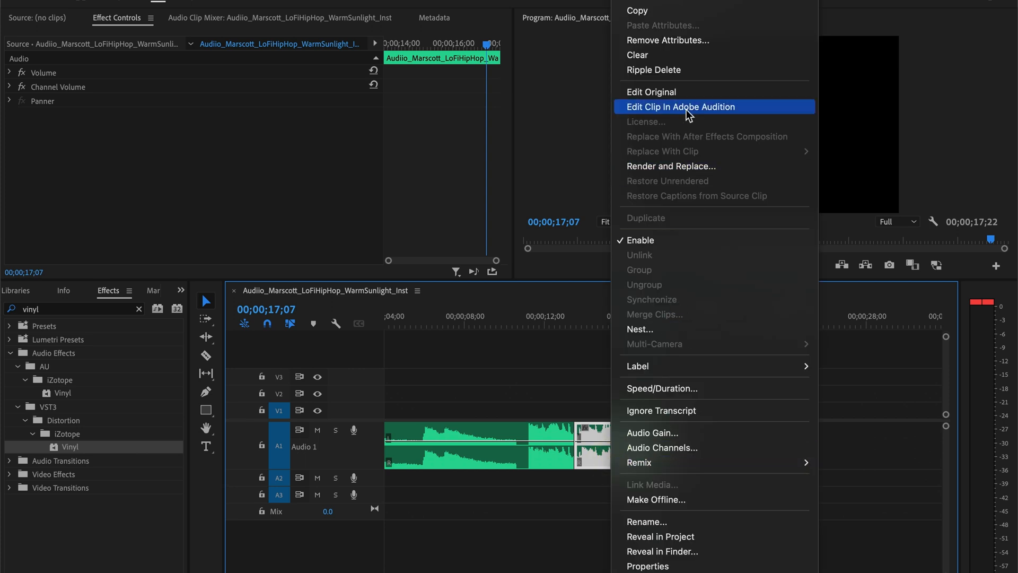
pyautogui.click(680, 106)
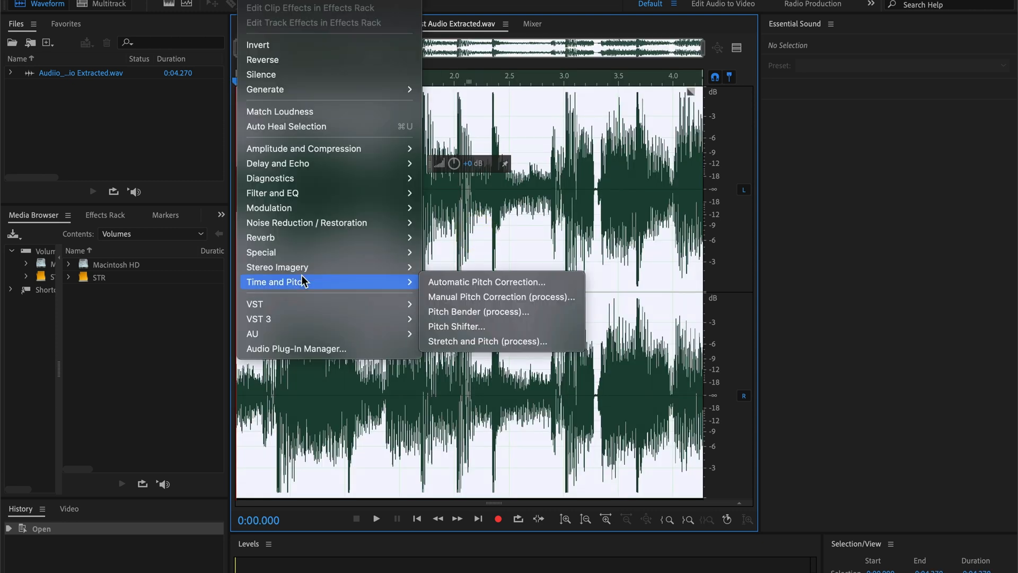
# Step: Apply Stretch and Pitch with the Slow Down preset and iZotope Radius algorithm
pyautogui.click(486, 341)
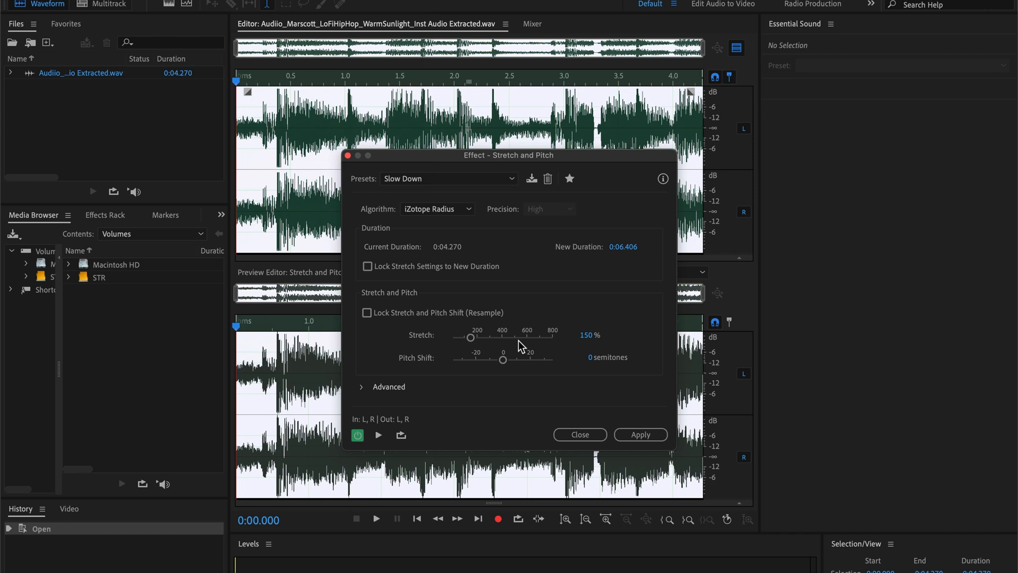
pyautogui.click(448, 179)
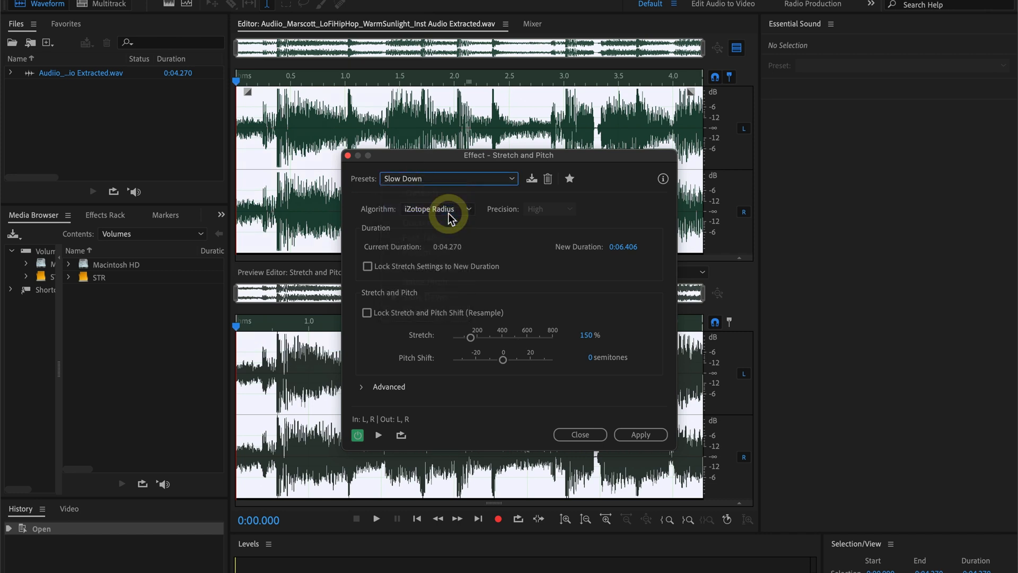
pyautogui.click(448, 178)
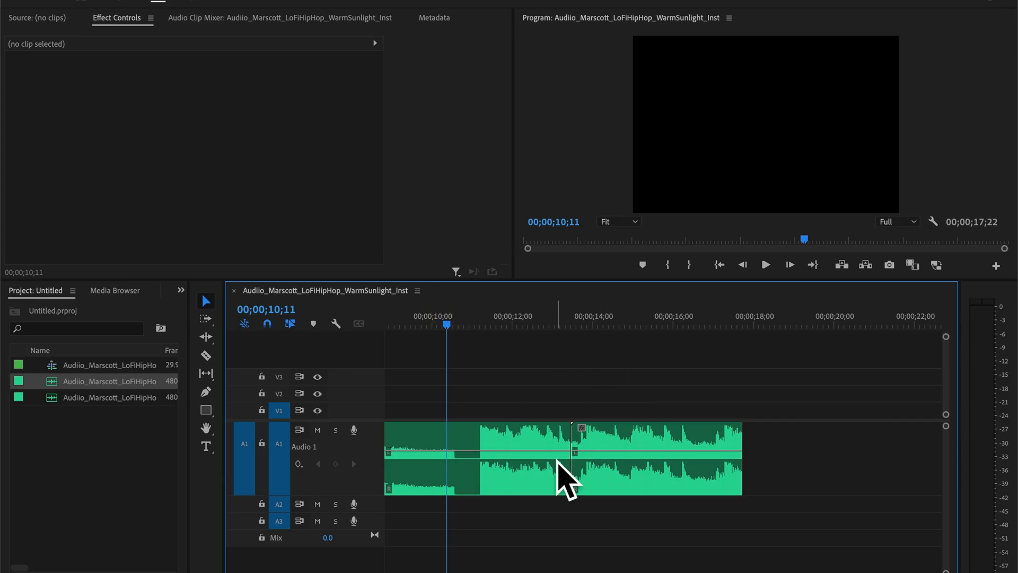
# Step: Select the lengthened LoFiHipHop final section on A1 in Premiere Pro
pyautogui.click(656, 454)
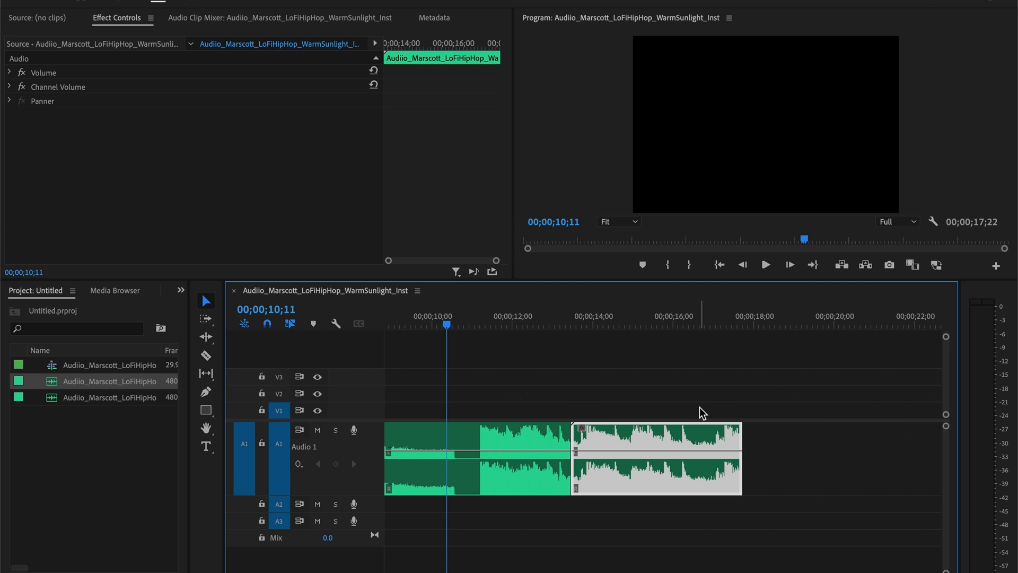